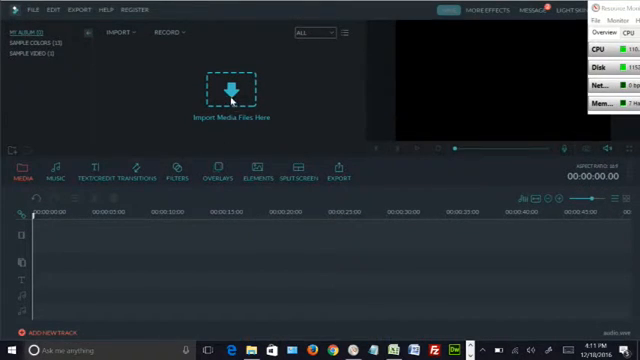
Import the video clip into Filmora's media library
{"action": "left_click", "coordinate": [228, 98]}
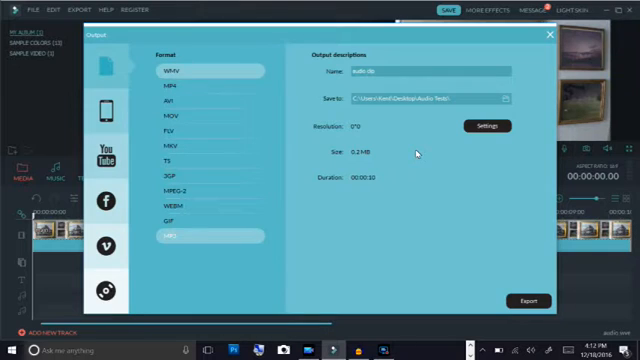
Export the clip's audio as MP3 'audiotest1', then dismiss the completion notice and export window
{"action": "left_click", "coordinate": [200, 84]}
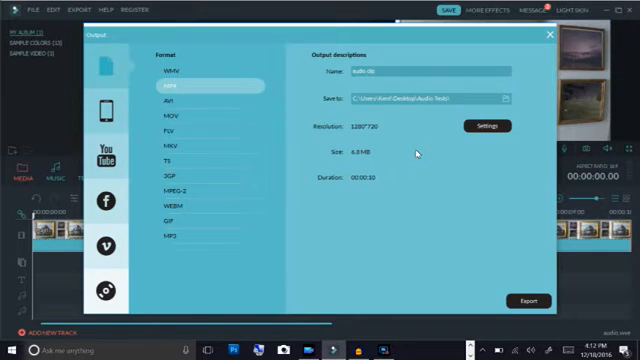
{"action": "left_click", "coordinate": [174, 237]}
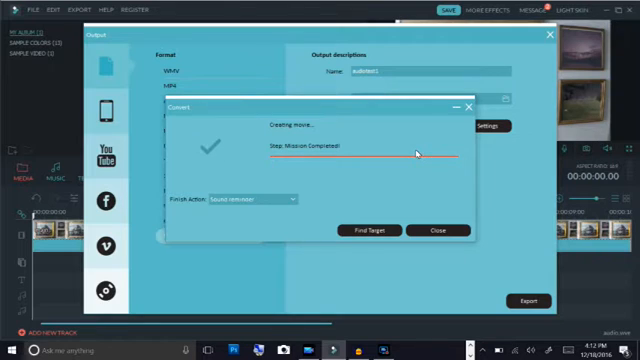
{"action": "left_click", "coordinate": [437, 229]}
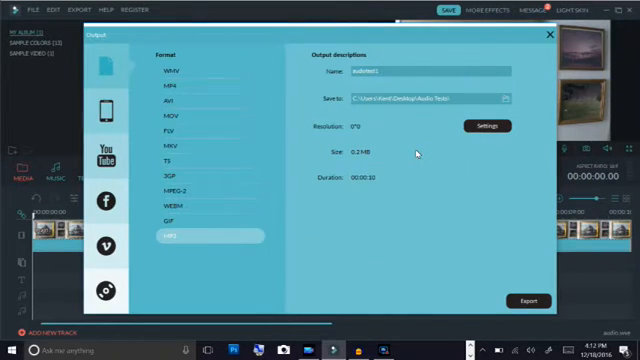
{"action": "left_click", "coordinate": [550, 35]}
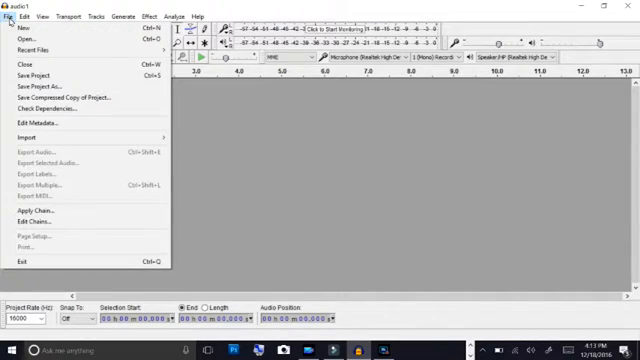
{"action": "mouse_move", "coordinate": [20, 127]}
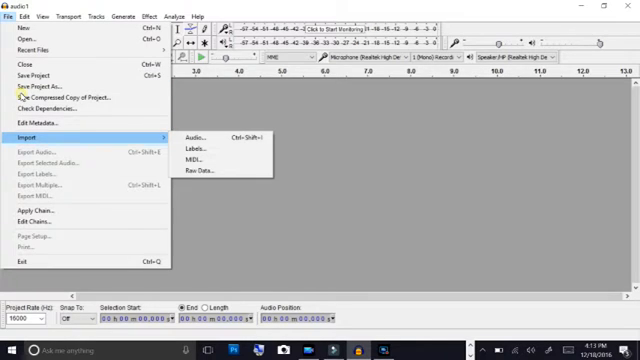
Import audiotest1.mp3 from the Audio Tests folder into Audacity
{"action": "left_click", "coordinate": [199, 132]}
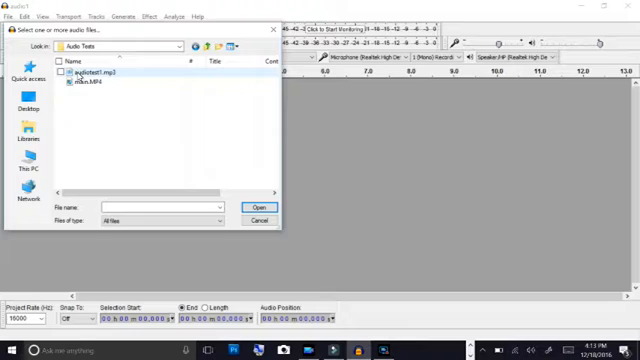
{"action": "left_click", "coordinate": [256, 207]}
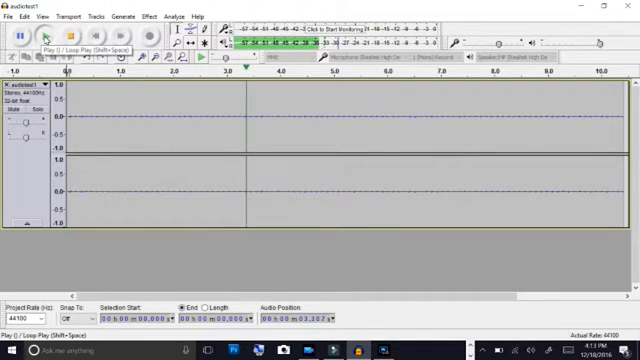
Play the imported track, then open Effect > Noise Reduction for the noise-only selection
{"action": "left_click", "coordinate": [17, 35]}
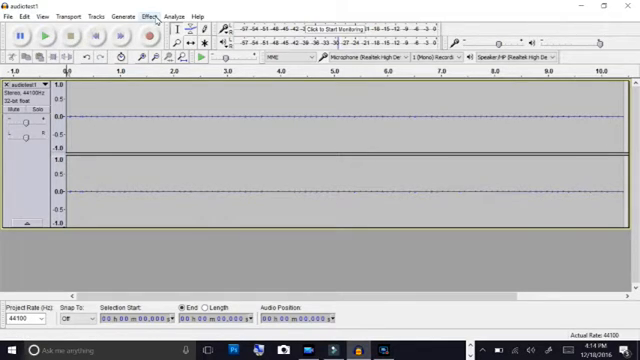
{"action": "left_click", "coordinate": [153, 16]}
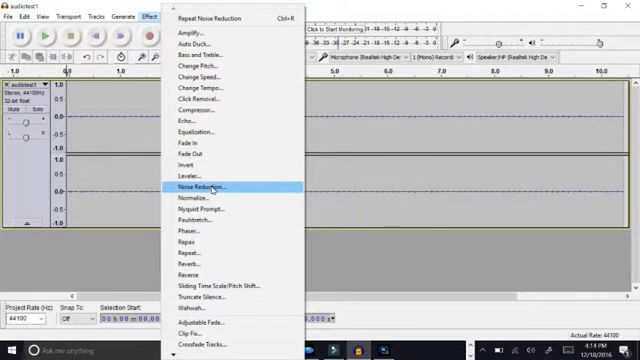
{"action": "left_click", "coordinate": [204, 187]}
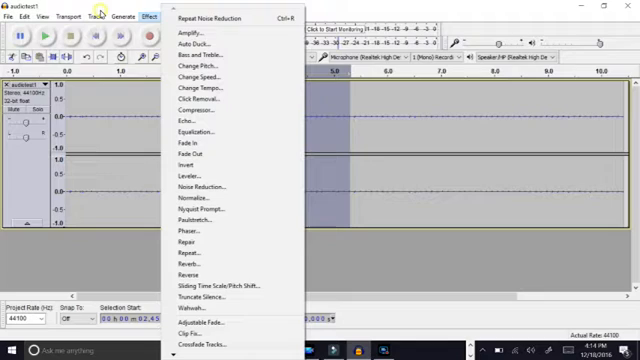
{"action": "left_click", "coordinate": [197, 187]}
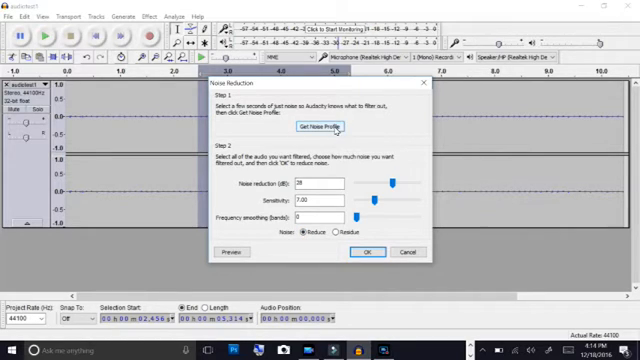
Capture the noise profile, then apply Noise Reduction to the whole audiotest1 track
{"action": "left_click", "coordinate": [367, 252]}
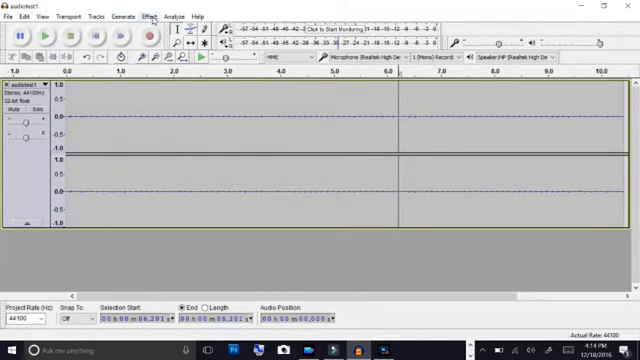
{"action": "left_click", "coordinate": [152, 15]}
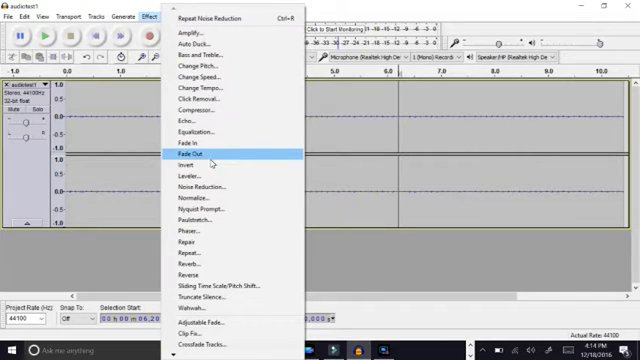
{"action": "left_click", "coordinate": [191, 186]}
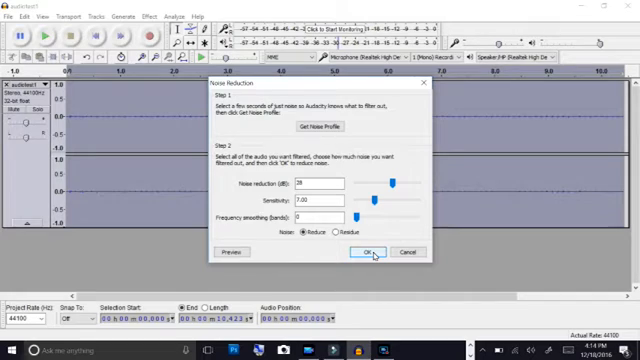
{"action": "left_click", "coordinate": [372, 251]}
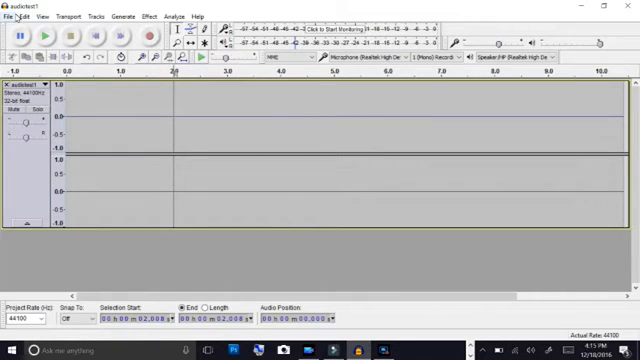
Export the cleaned track as audiotest2.mp3 in Audio Tests, confirming without metadata
{"action": "left_click", "coordinate": [10, 17]}
{"action": "type", "text": "audiotest2"}
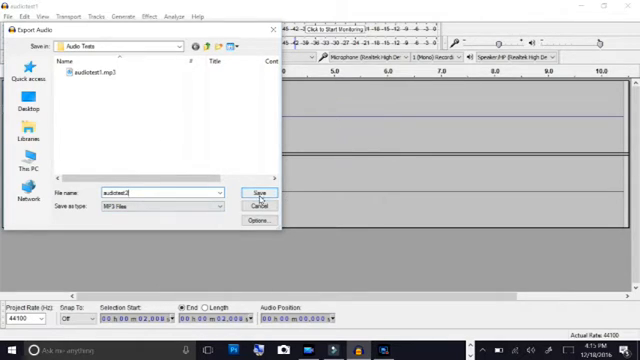
{"action": "left_click", "coordinate": [258, 192]}
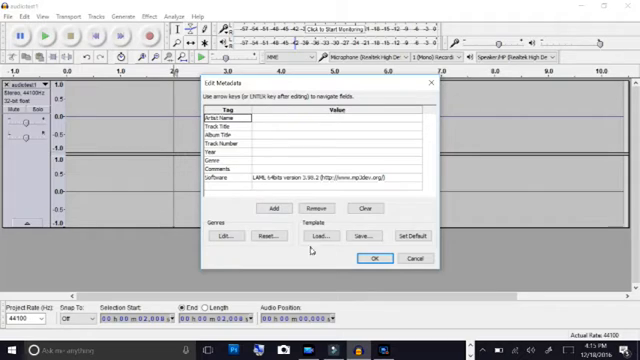
{"action": "left_click", "coordinate": [372, 259]}
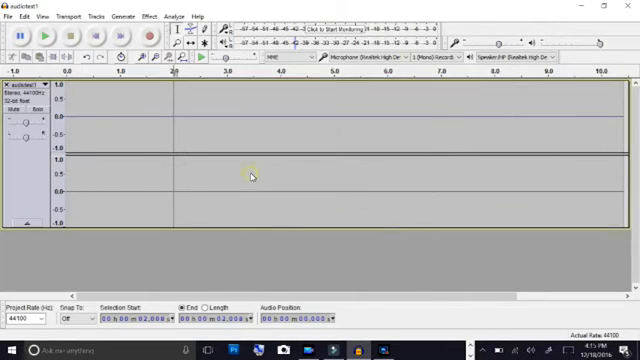
{"action": "mouse_move", "coordinate": [438, 178]}
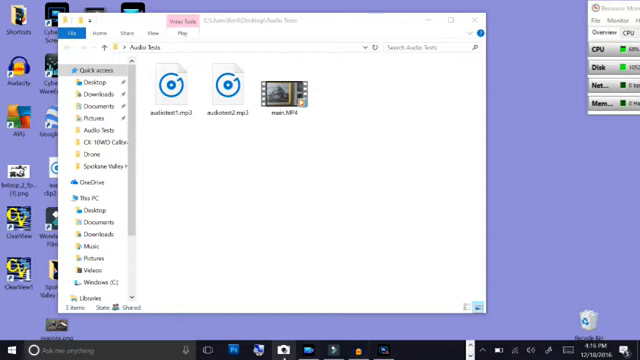
Return to the Filmora project and detach the clip's audio onto its own track
{"action": "left_click", "coordinate": [334, 343]}
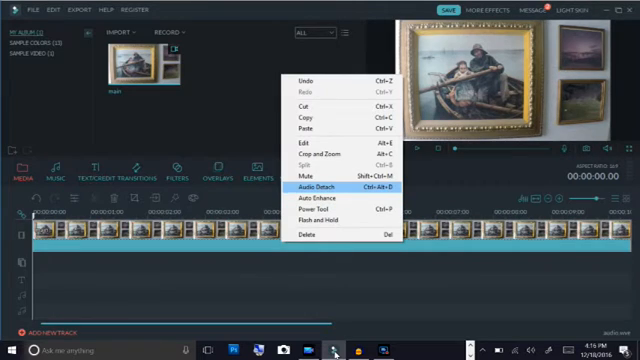
{"action": "left_click", "coordinate": [314, 187]}
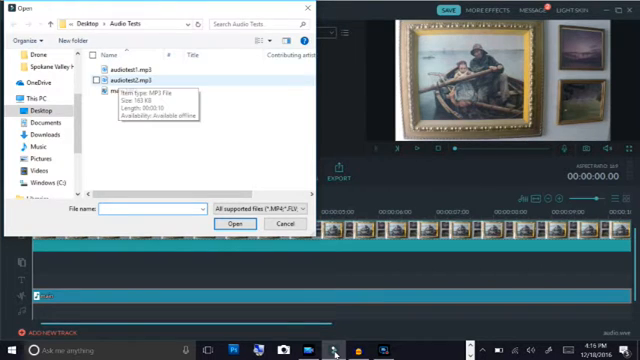
Import audiotest2.mp3 and place it on the audio track in place of the original sound
{"action": "left_click", "coordinate": [231, 224]}
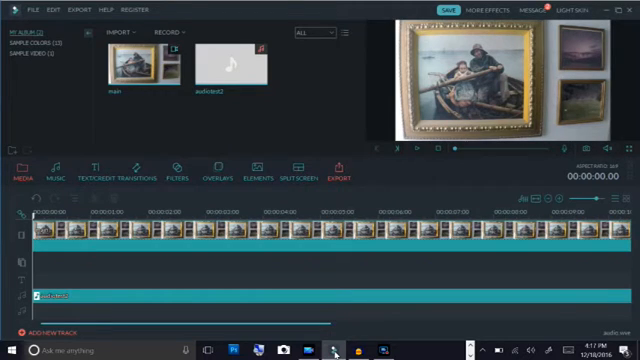
{"action": "left_click", "coordinate": [347, 170]}
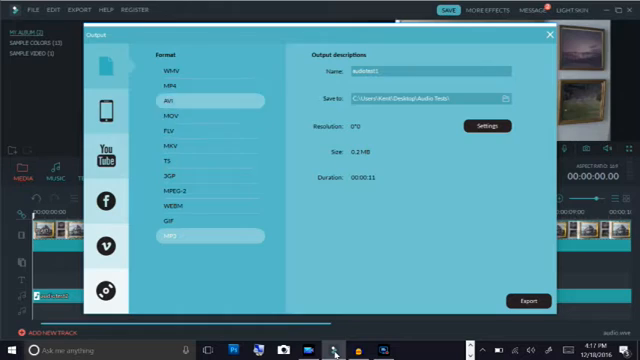
Render the project as an MP4 named 'final' and dismiss the completion notice
{"action": "left_click", "coordinate": [184, 92]}
{"action": "type", "text": "final"}
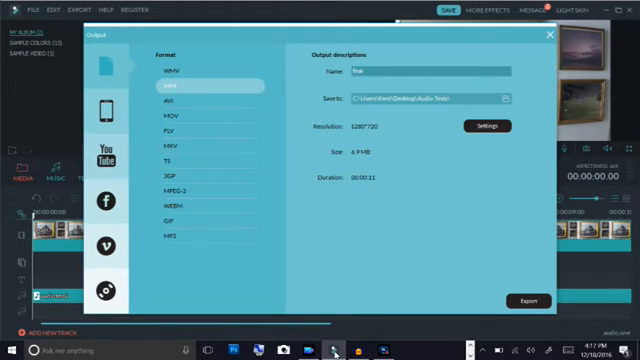
{"action": "left_click", "coordinate": [525, 300]}
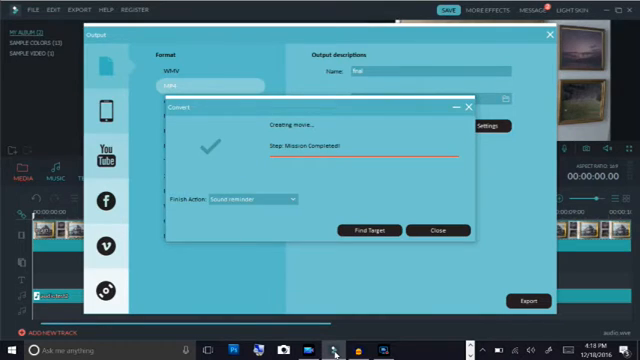
{"action": "left_click", "coordinate": [435, 230]}
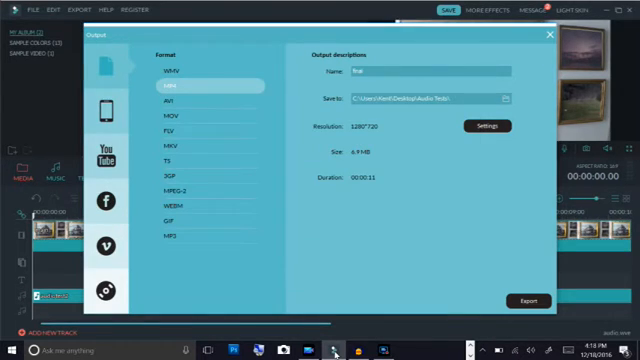
Play final.mp4 from the Audio Tests folder, then close the player window
{"action": "left_click", "coordinate": [549, 34]}
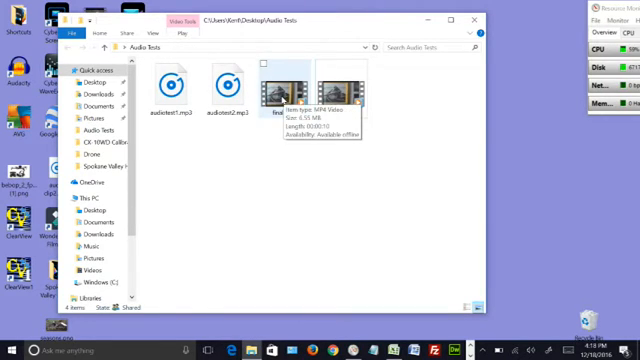
{"action": "left_click", "coordinate": [278, 90]}
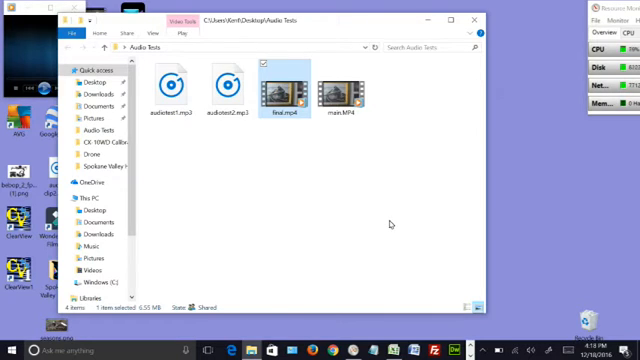
{"action": "double_click", "coordinate": [288, 95]}
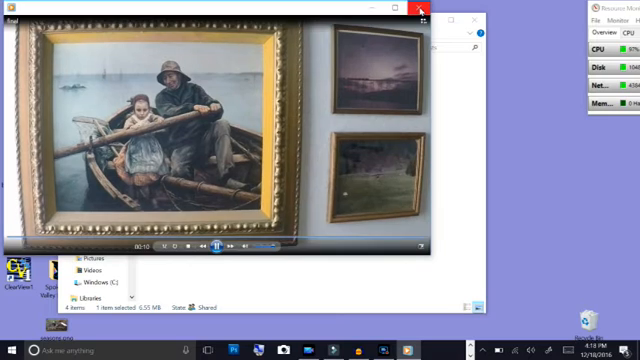
{"action": "left_click", "coordinate": [418, 9]}
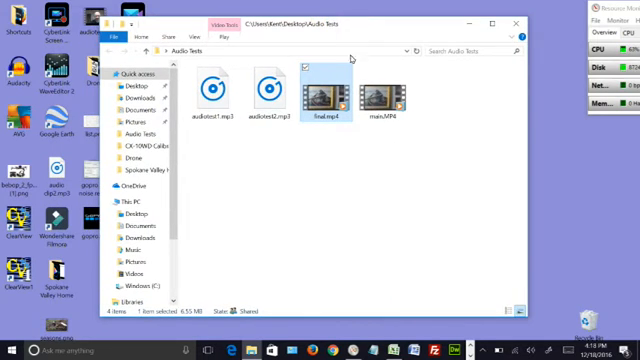
{"action": "mouse_move", "coordinate": [393, 184]}
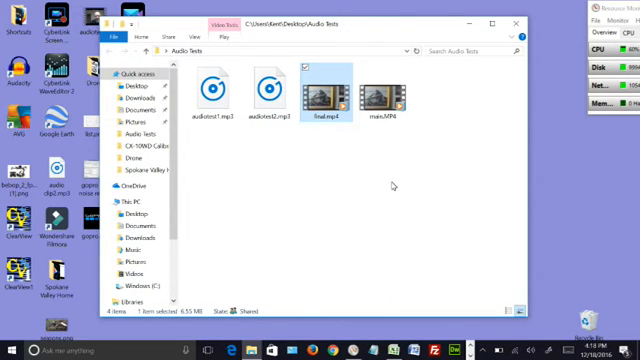
{"action": "mouse_move", "coordinate": [388, 188]}
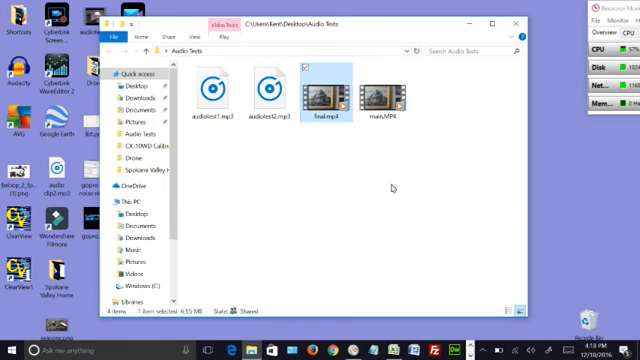